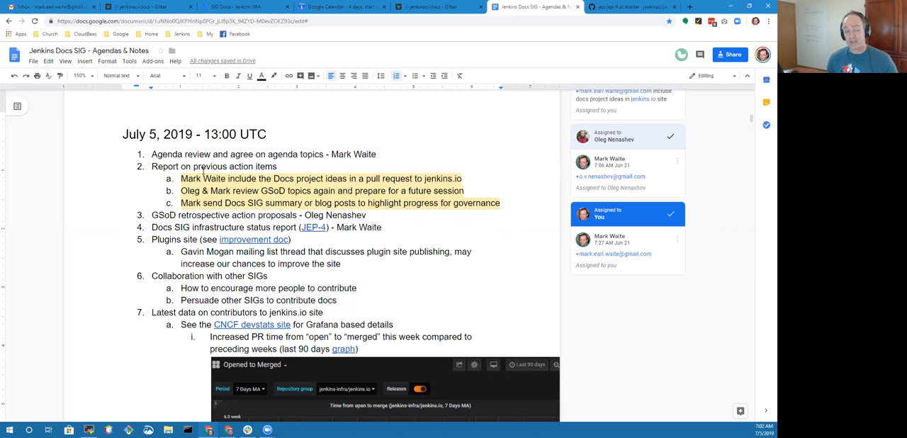
Add the sub-bullet "Discuss in mailing list and gitter" under the Plugins site item.
triple_click(267, 227)
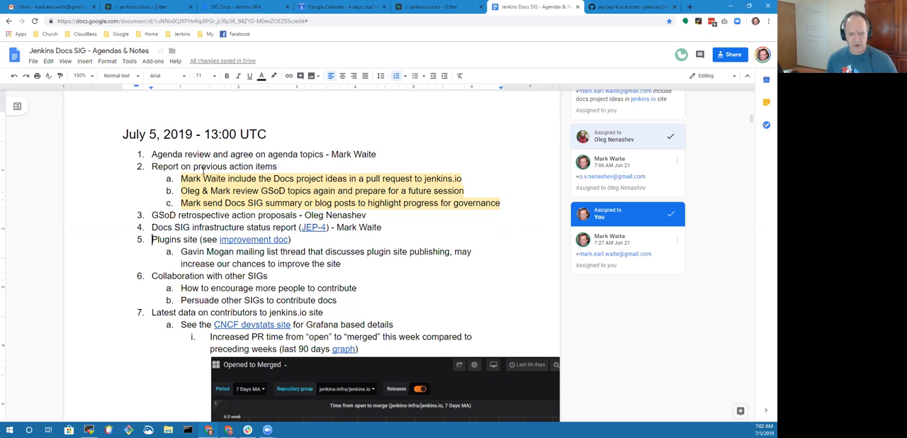
left_click_drag(151, 238, 340, 264)
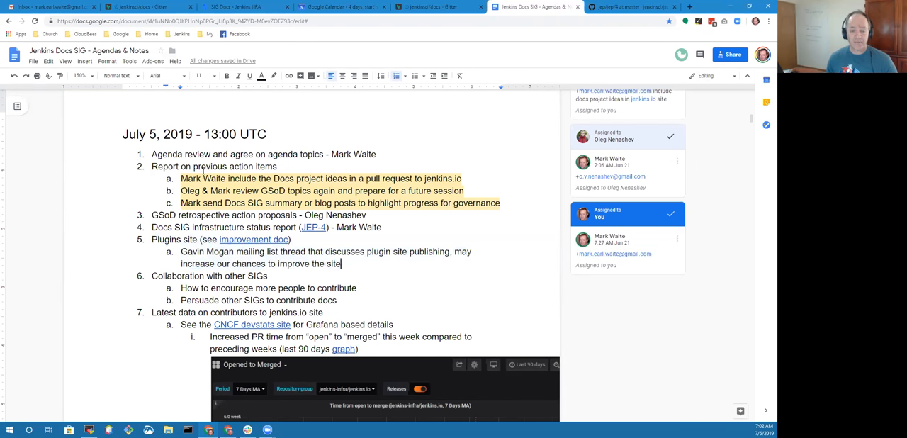
key("enter")
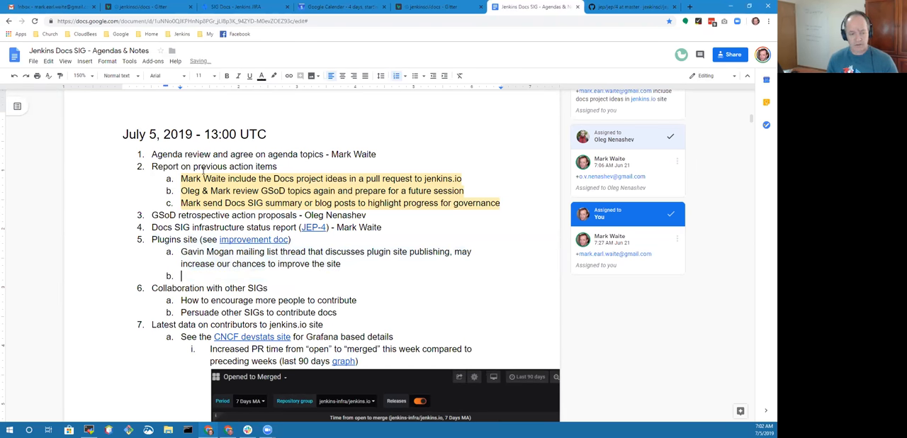
type("Discuss in mailing list and")
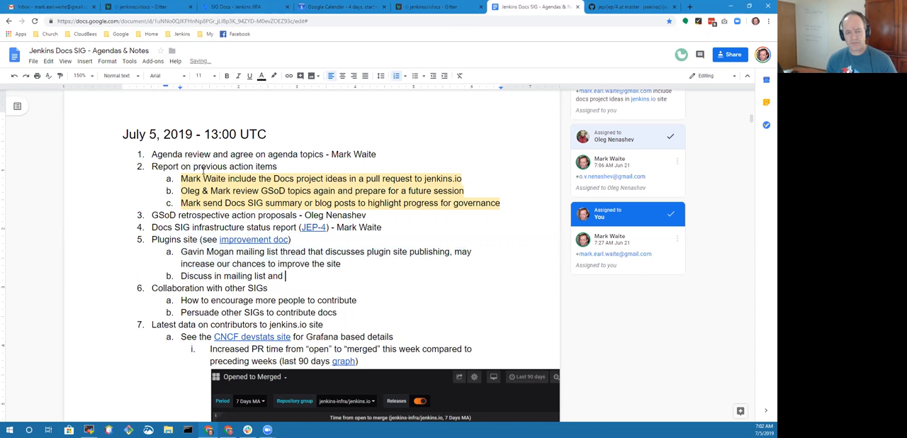
type("gitter")
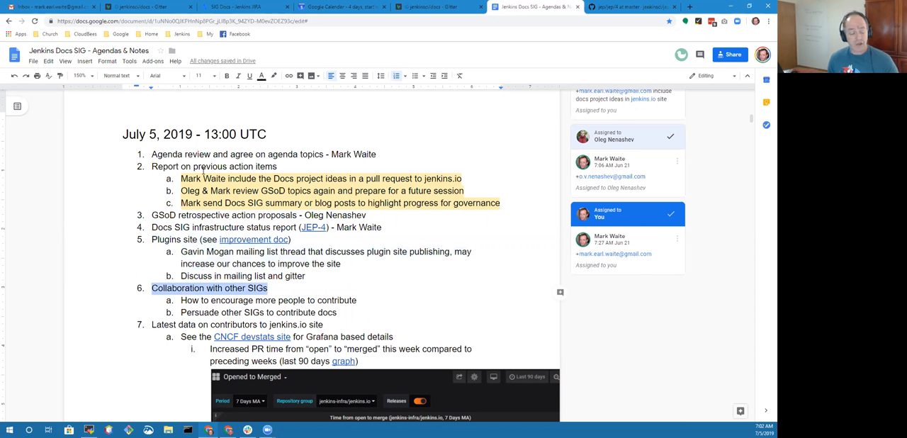
Add the sub-bullet "Defer to another meeting" under the GSoD retrospective item.
left_click(153, 324)
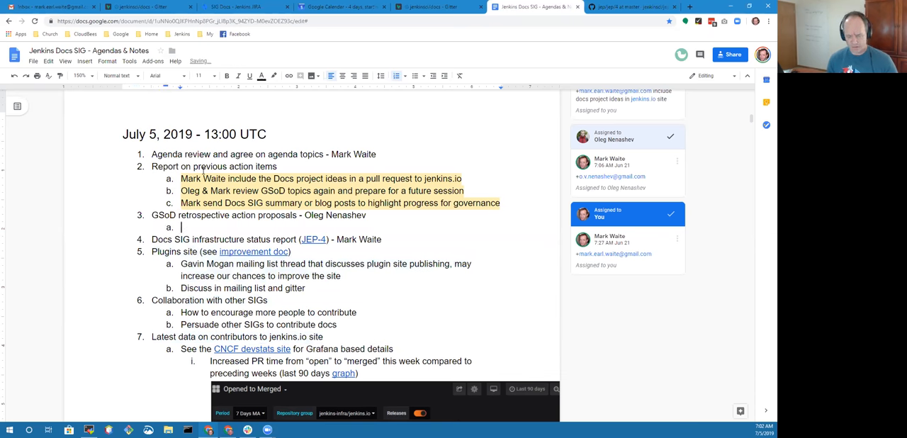
type("Defer to an")
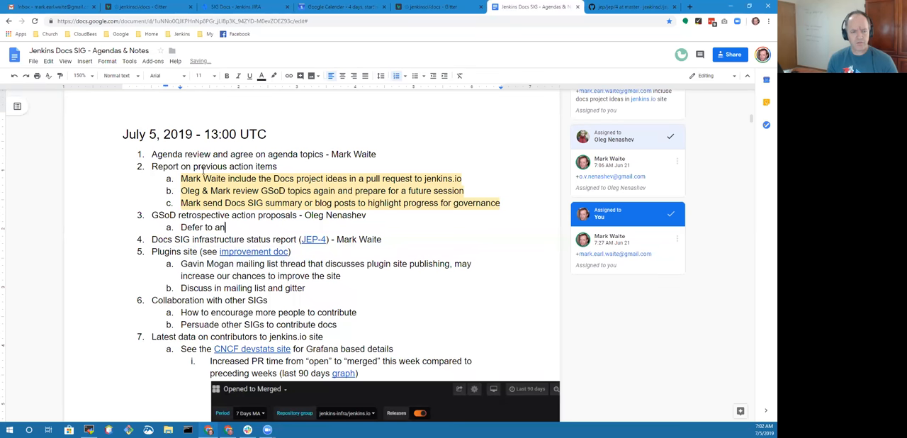
type("other meeting")
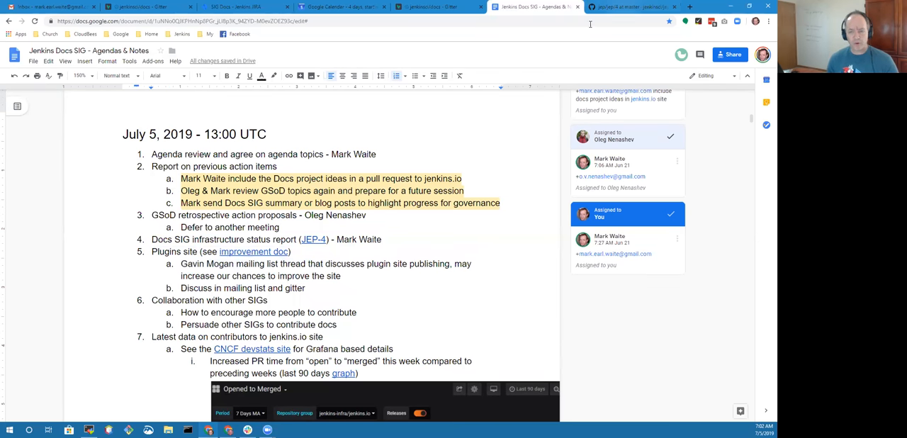
left_click(630, 5)
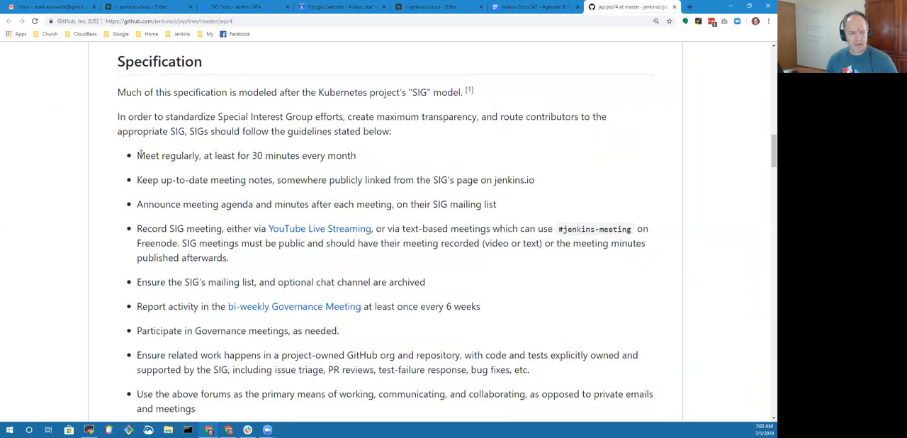
Highlight the SIG guidelines about recording meetings while discussing, then return to the agenda.
left_click_drag(136, 156, 357, 156)
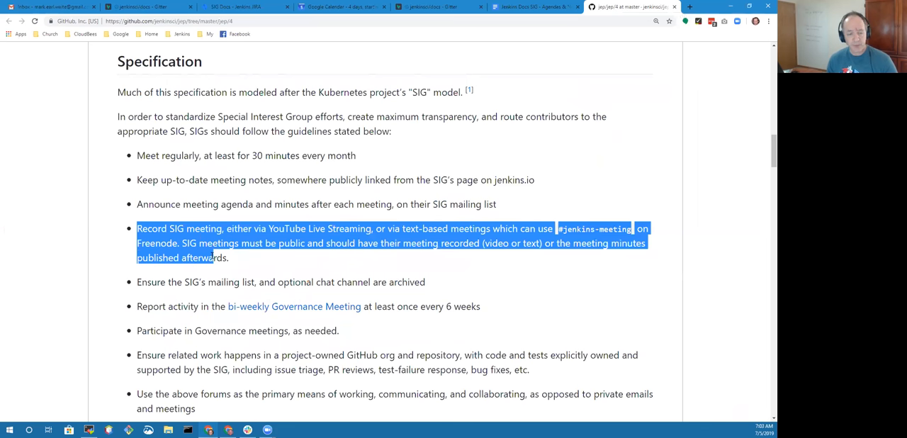
left_click(147, 290)
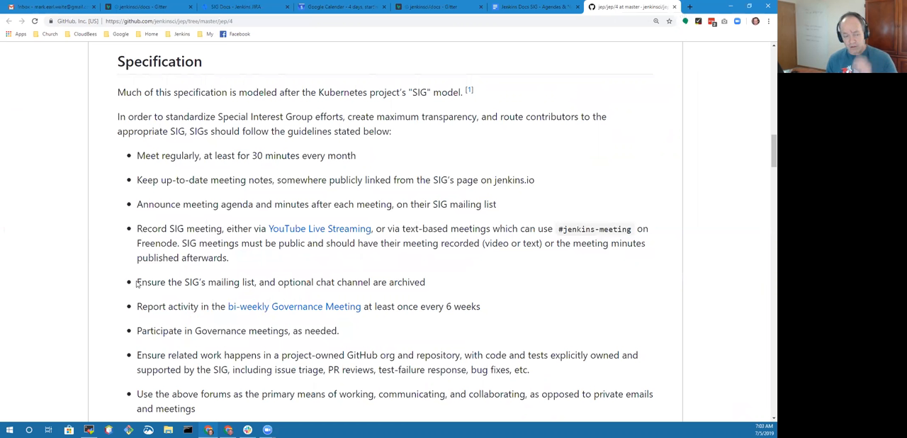
mouse_move(136, 310)
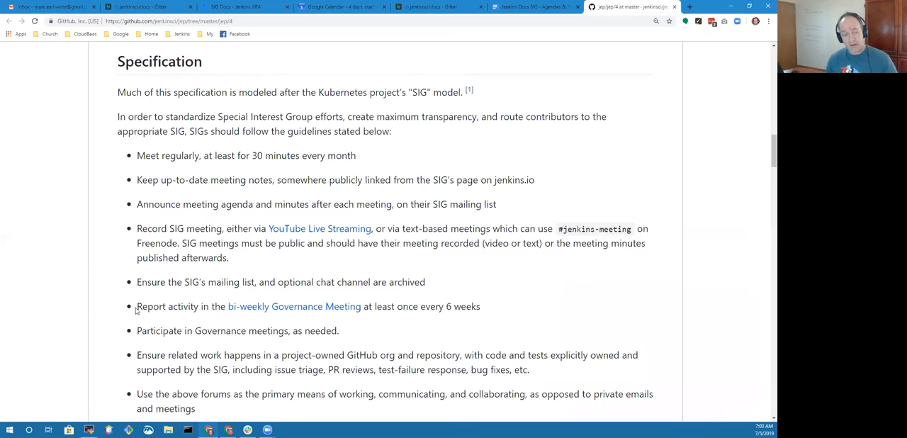
left_click_drag(136, 306, 479, 306)
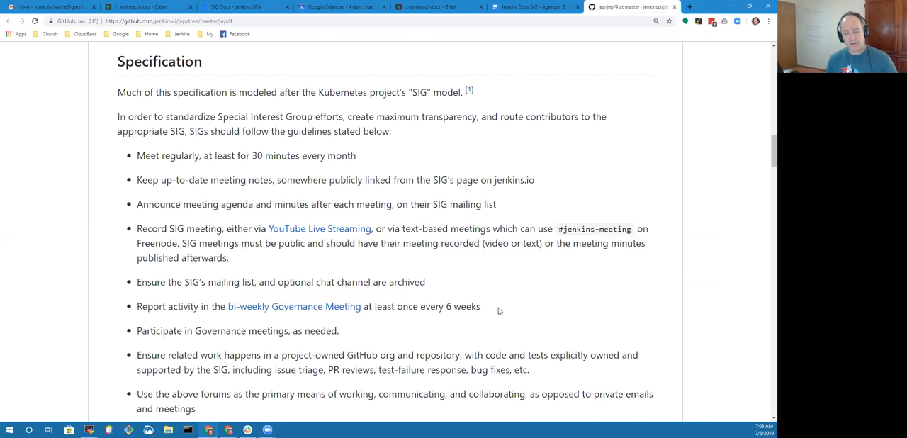
mouse_move(488, 312)
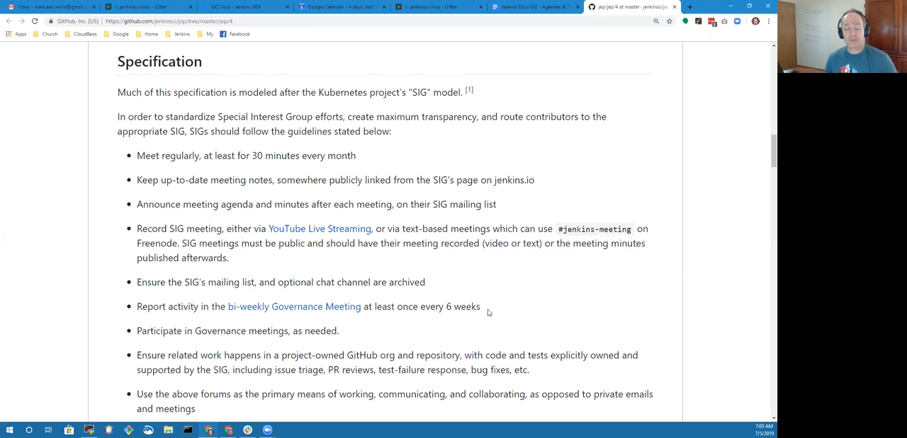
mouse_move(382, 345)
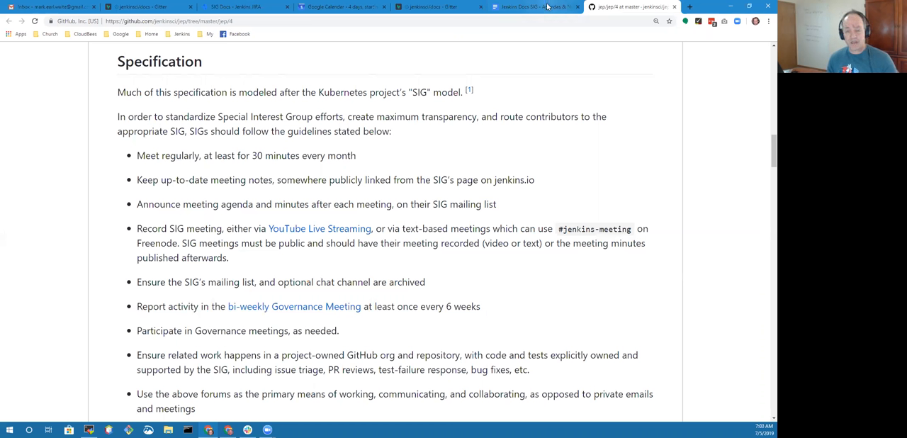
left_click(535, 6)
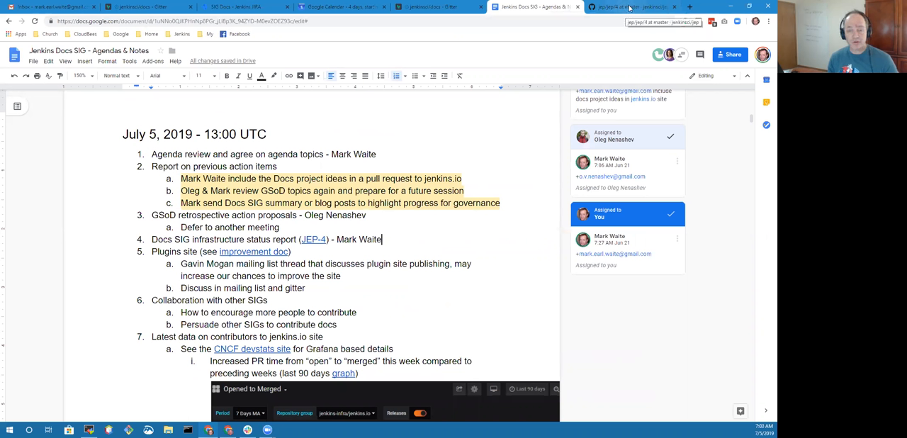
Highlight the guideline on project-owned GitHub repositories and return to the agenda document.
left_click(631, 6)
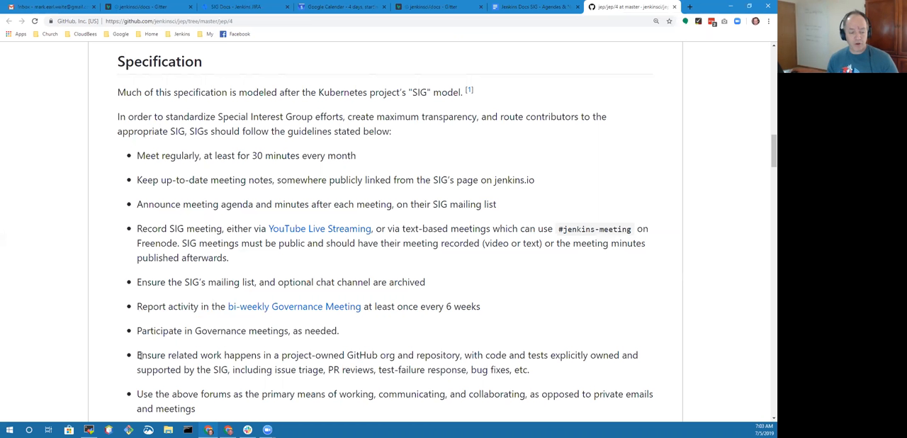
left_click_drag(136, 354, 465, 355)
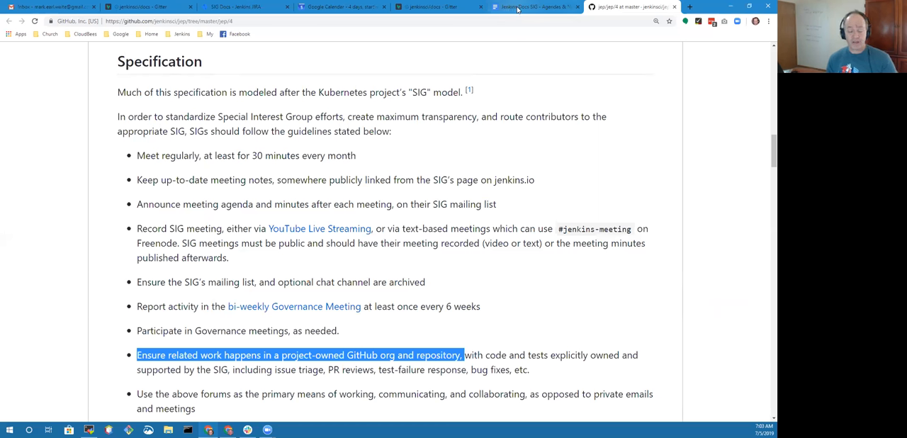
mouse_move(536, 7)
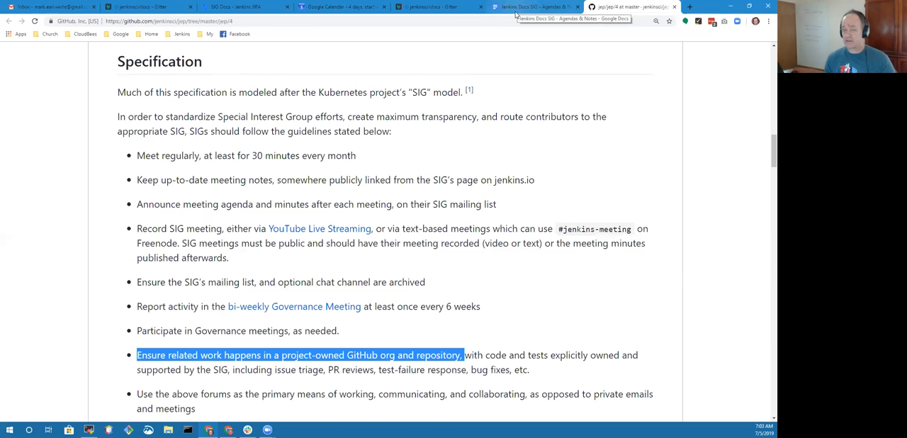
left_click(535, 5)
type("See")
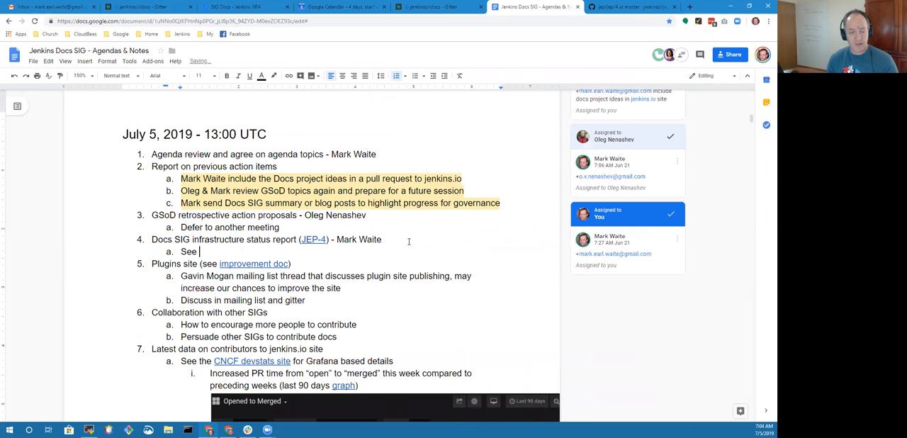
Note under item 4 that reporting progress is an action item and others are on track.
type("action")
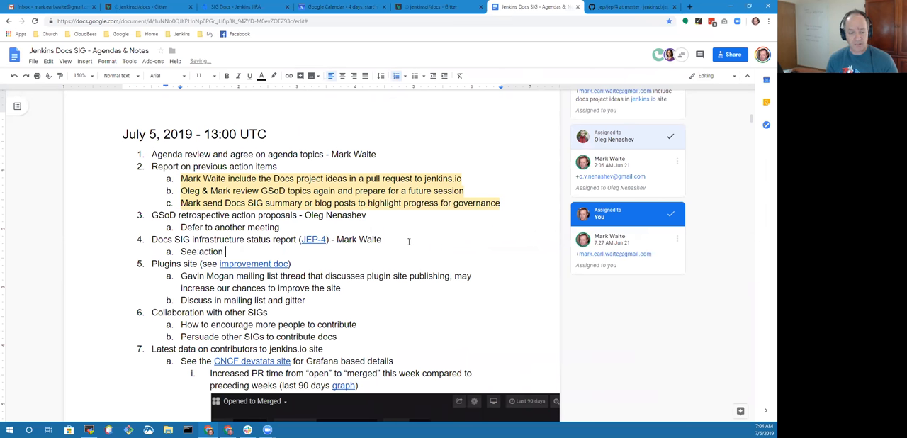
type("item fo")
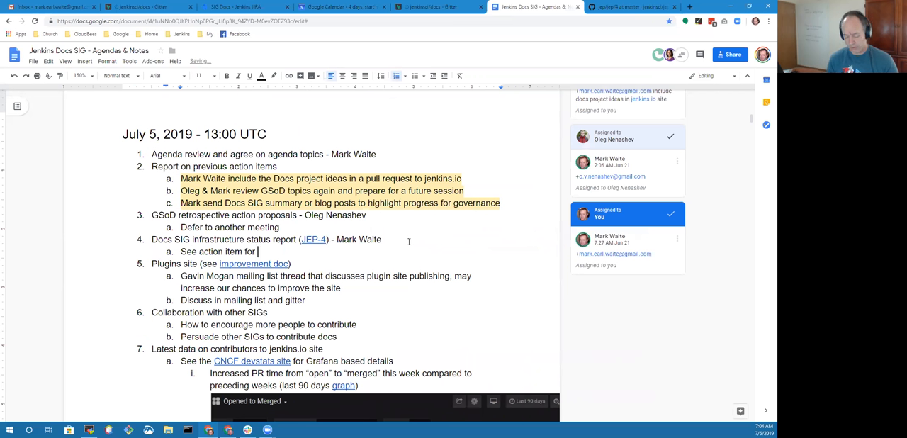
type("reporting progress, others are on")
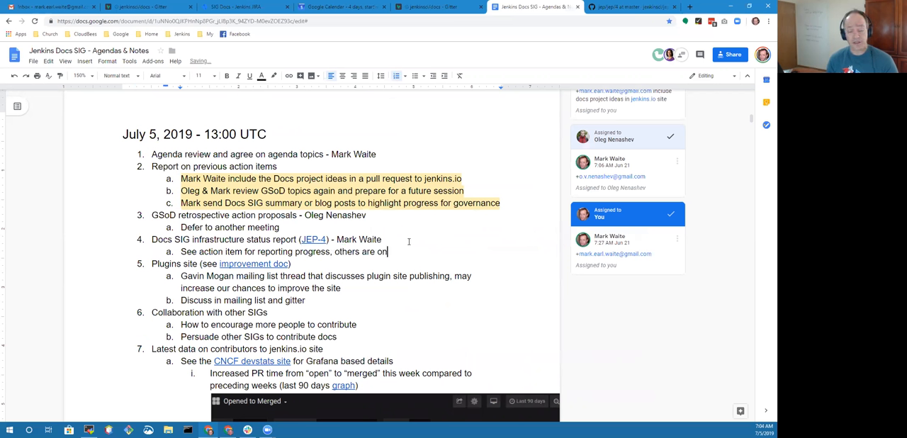
type("track.")
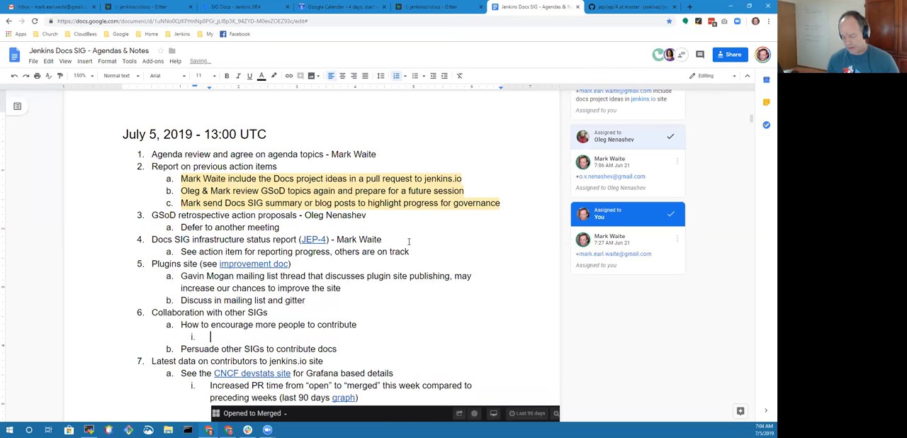
Add under 6b "Continuing to others to document what they are doing and learning".
type("Continuing t")
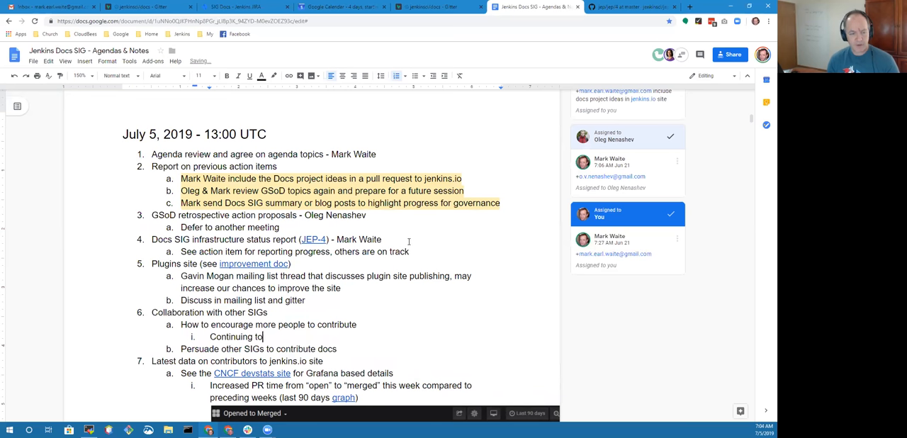
type("others to")
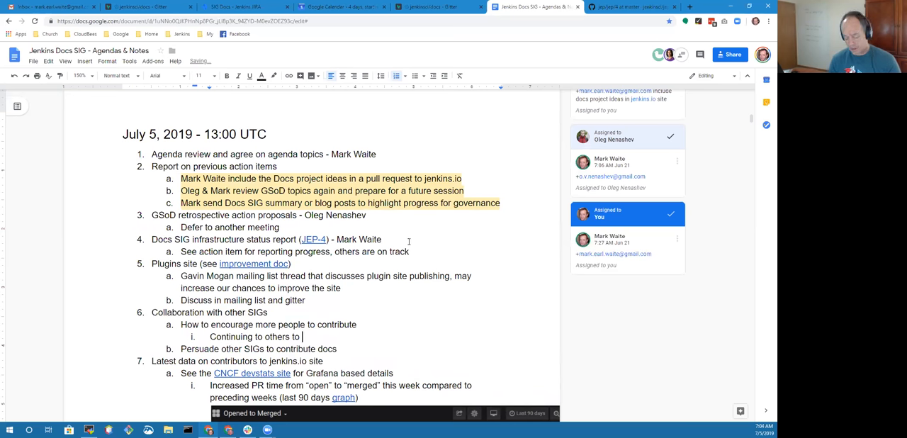
type("document what they are doing and")
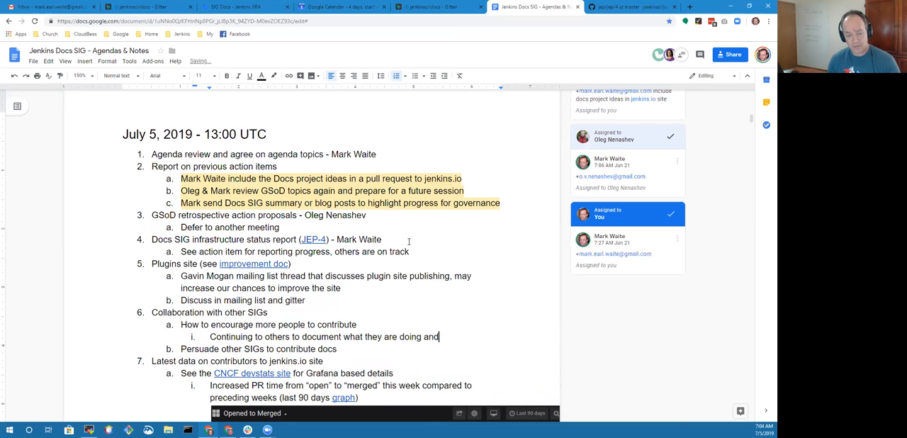
type("learning")
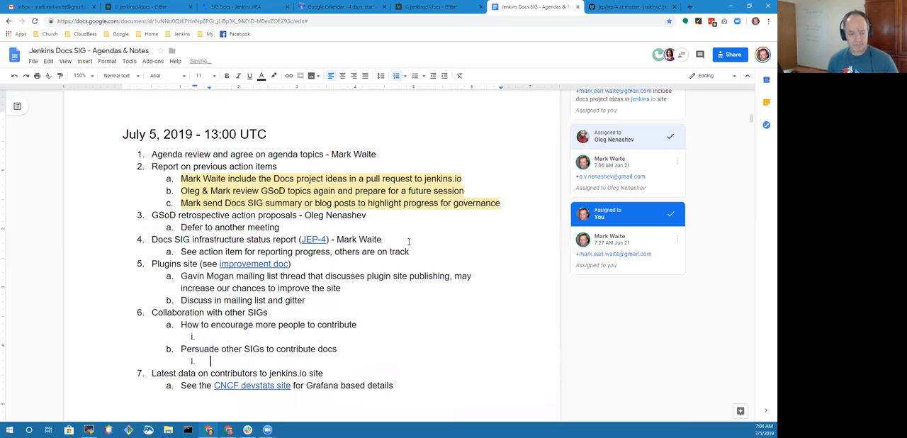
type("Continuing to others to document what they are doing and learning")
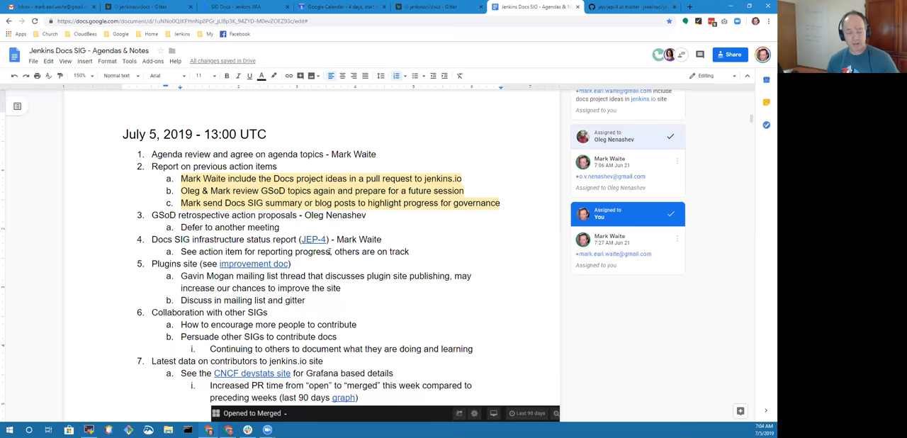
scroll("down", 3)
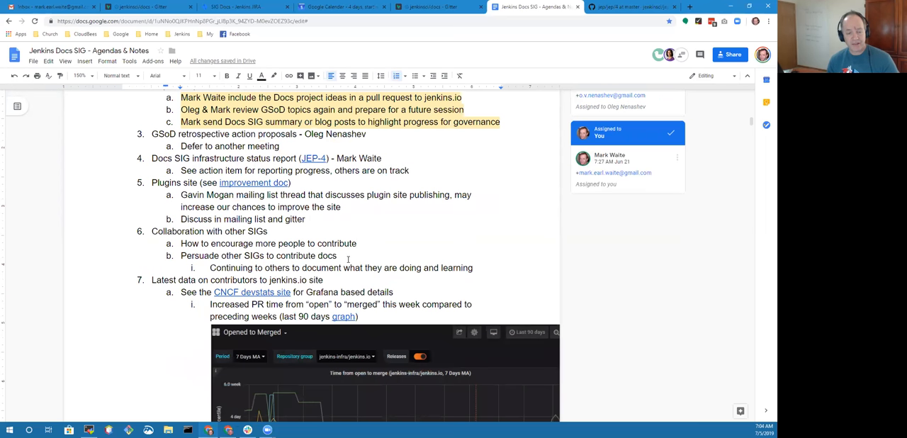
scroll("down", 3)
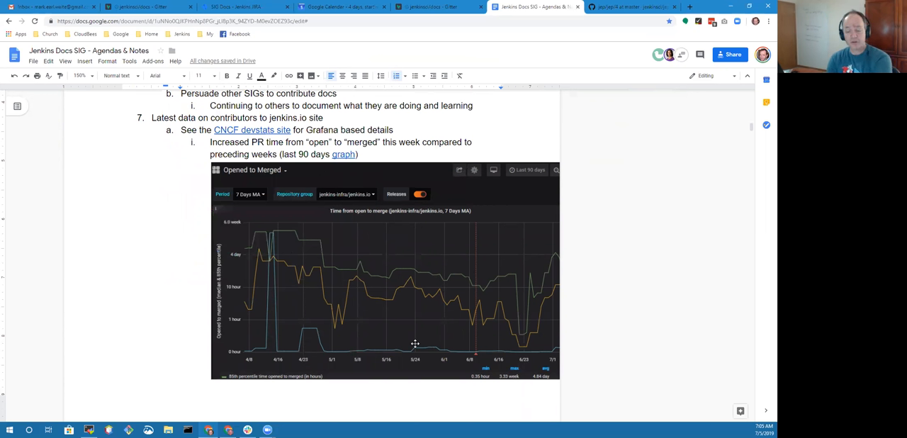
mouse_move(595, 347)
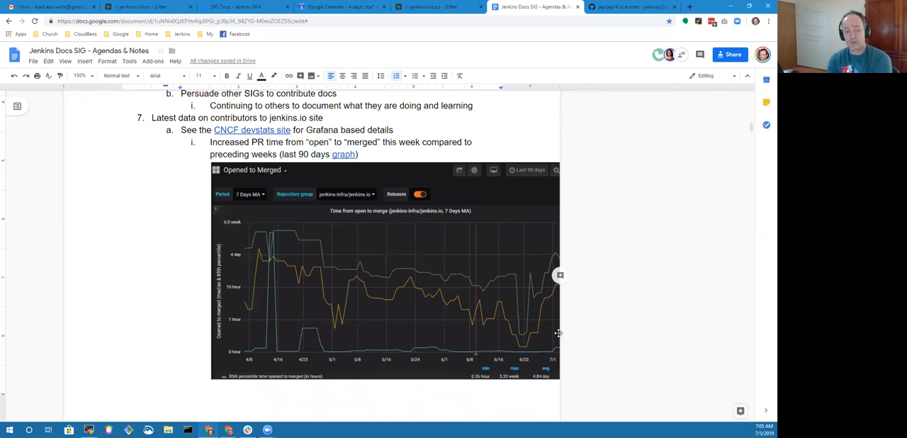
mouse_move(526, 317)
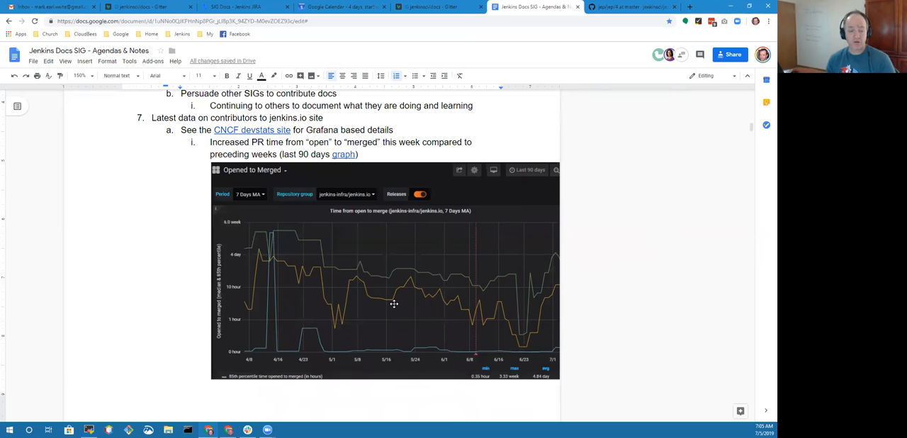
scroll("down", 3)
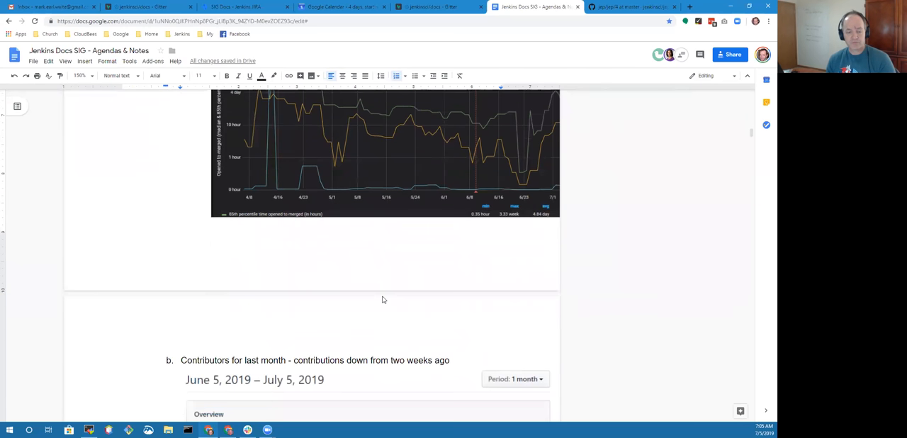
scroll("down", 3)
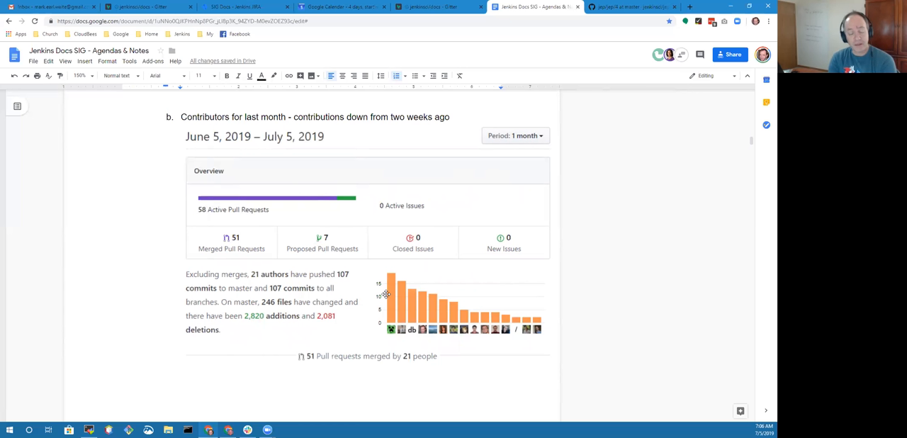
mouse_move(388, 297)
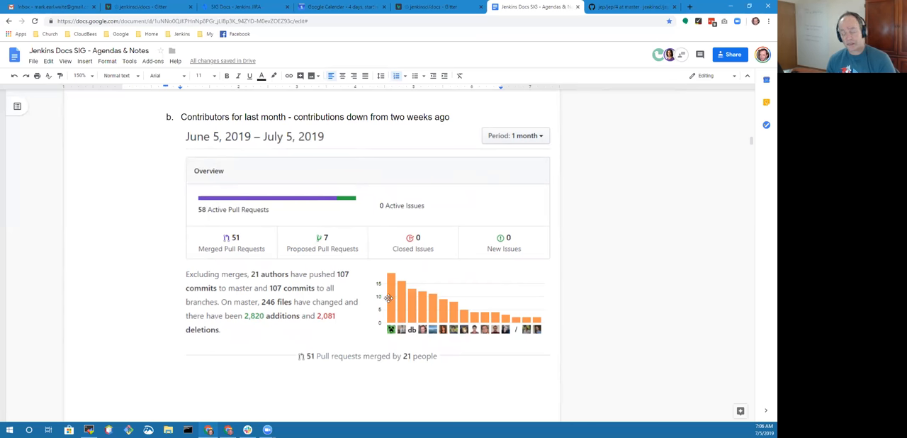
mouse_move(436, 323)
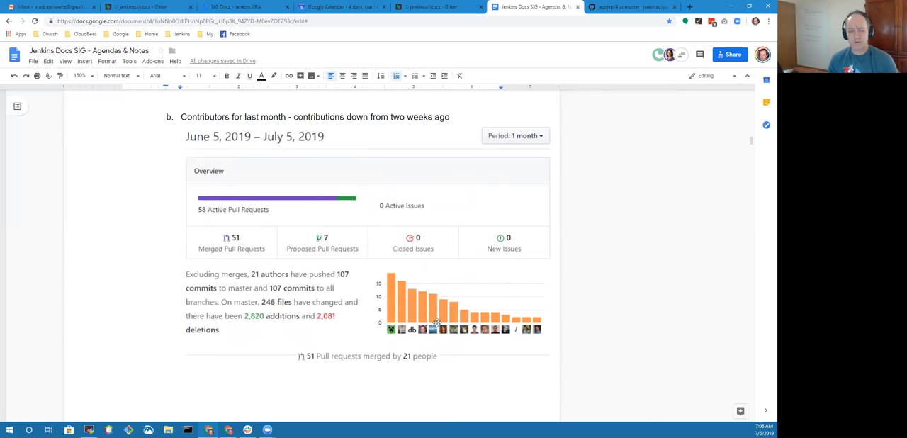
scroll("down", 3)
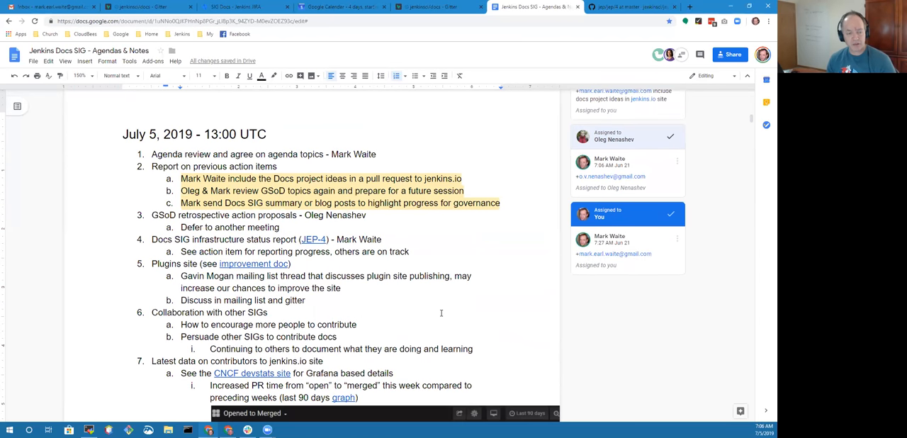
scroll("down", 3)
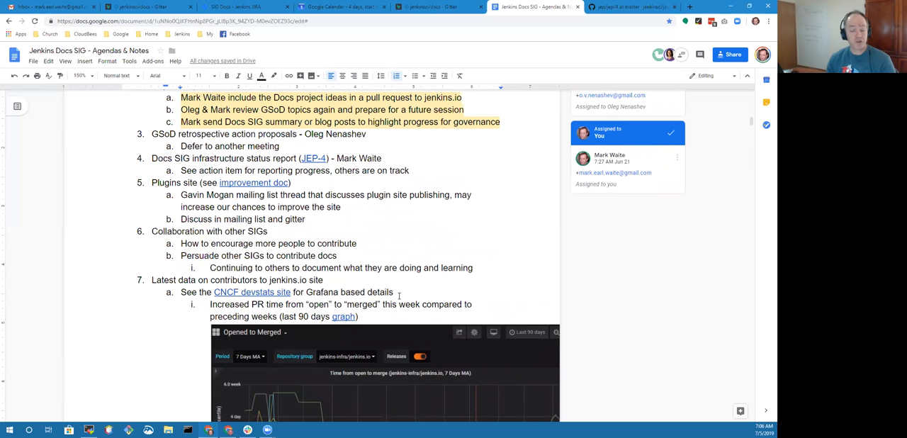
mouse_move(425, 284)
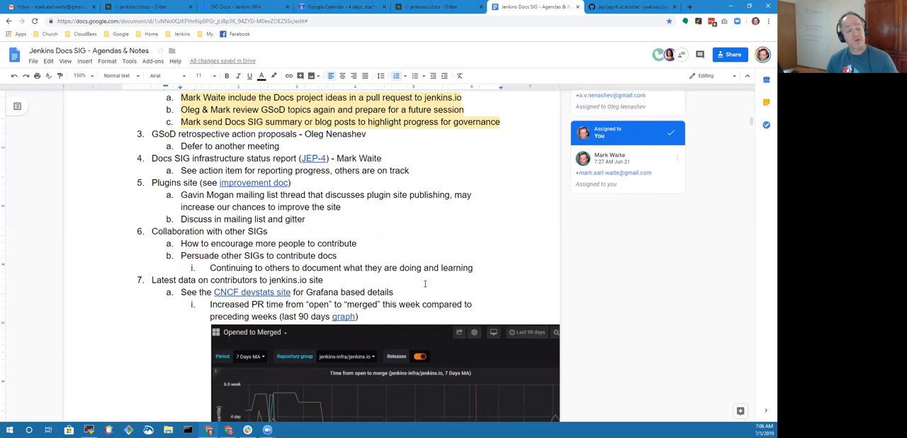